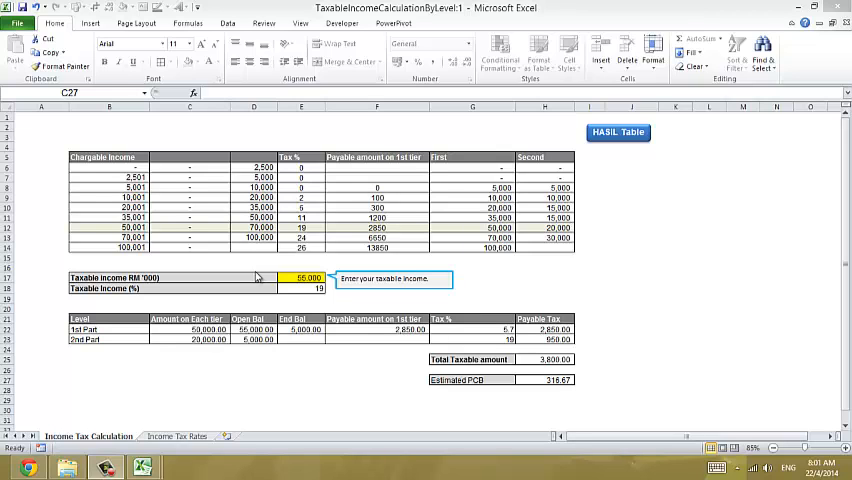
{"action": "mouse_move", "coordinate": [172, 443]}
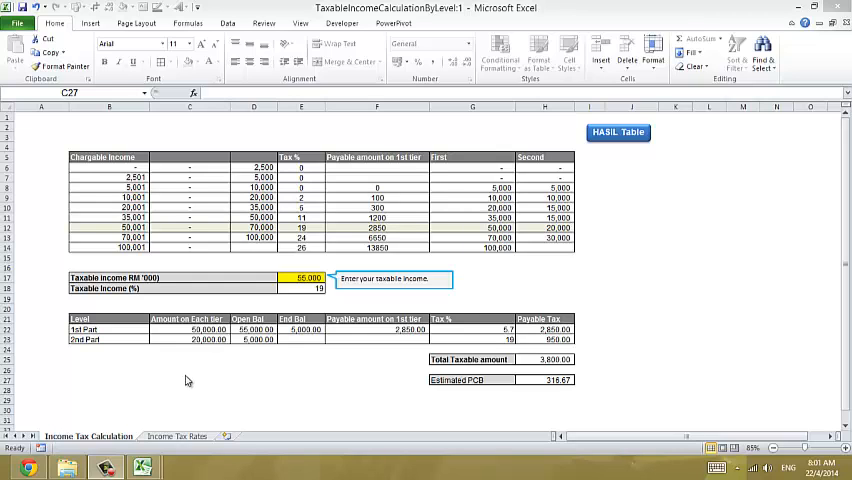
{"action": "mouse_move", "coordinate": [560, 250]}
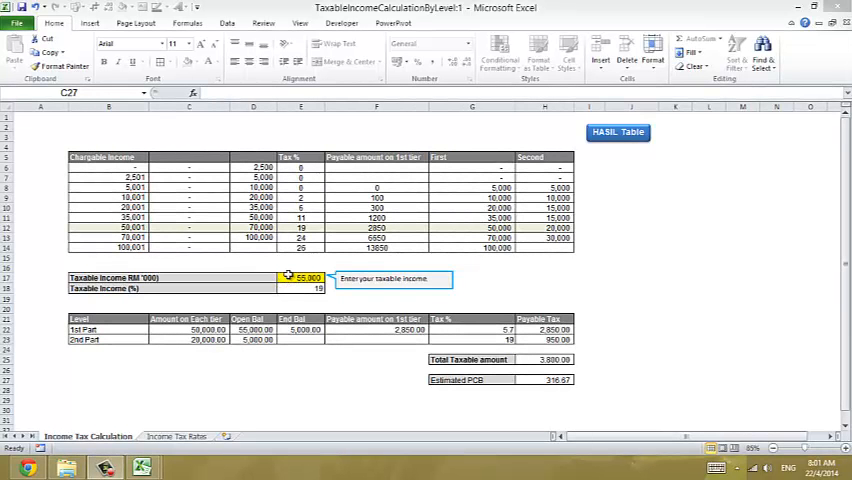
Step: Show LHDN's income tax rate table photo on Facebook in Chrome
{"action": "left_click", "coordinate": [300, 277]}
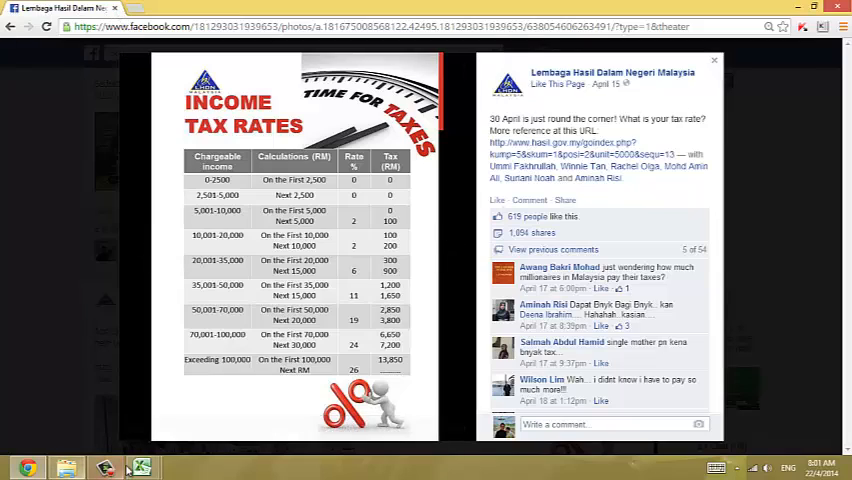
Step: Return to the Excel calculator and check the second-tier rate for 35,000 income
{"action": "left_click", "coordinate": [142, 467]}
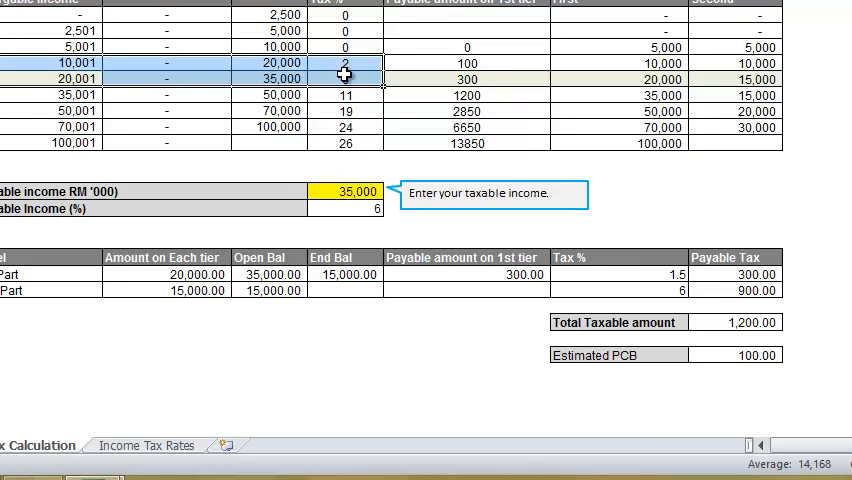
{"action": "left_click", "coordinate": [345, 79]}
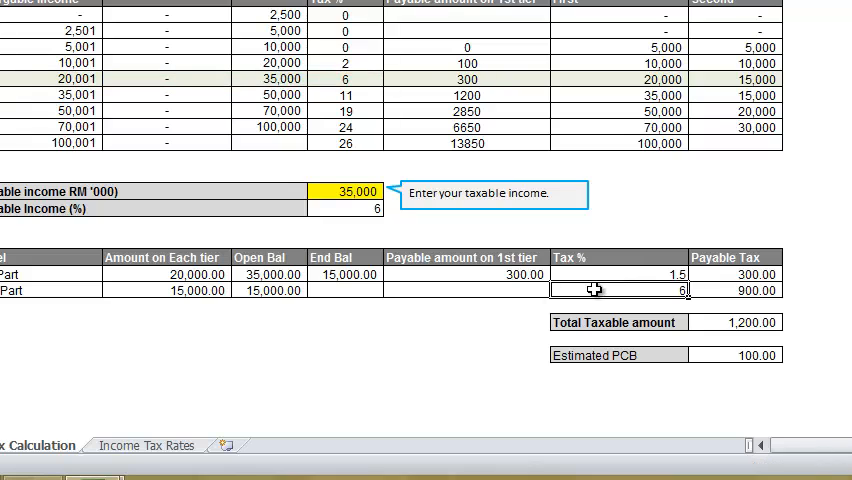
{"action": "mouse_move", "coordinate": [313, 78]}
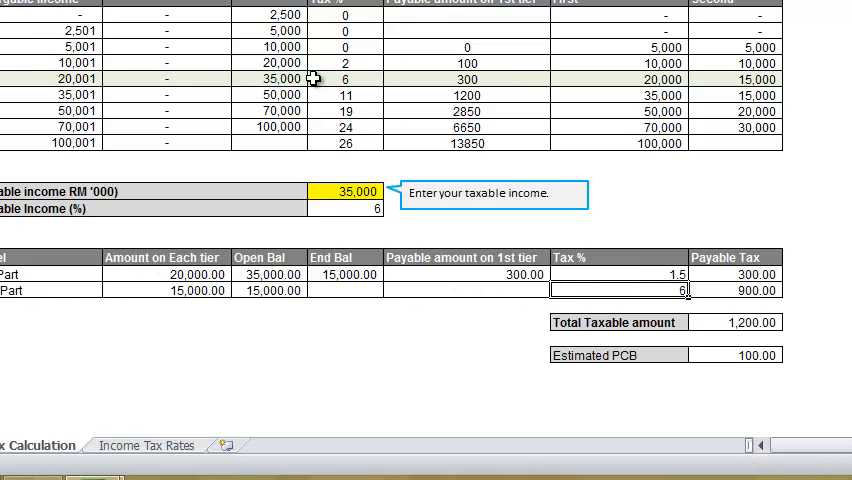
{"action": "mouse_move", "coordinate": [280, 78]}
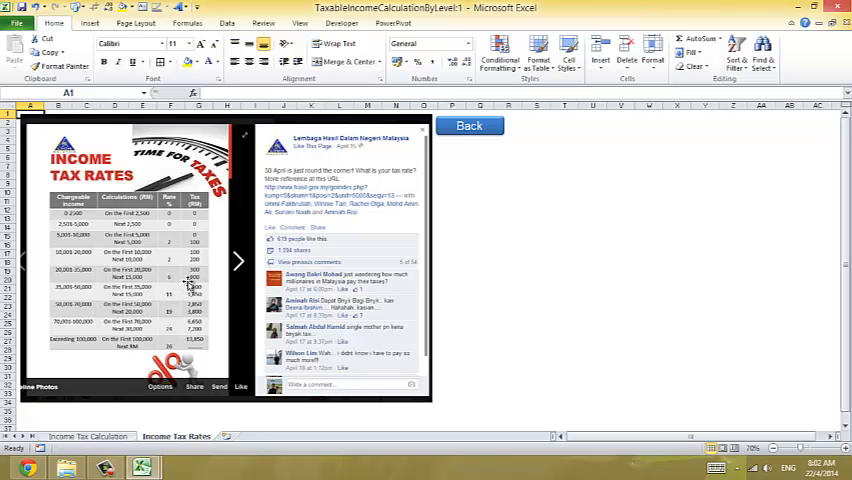
Step: Review tier rates, payable taxes 300 and 900, and the 1,200 total
{"action": "left_click", "coordinate": [468, 125]}
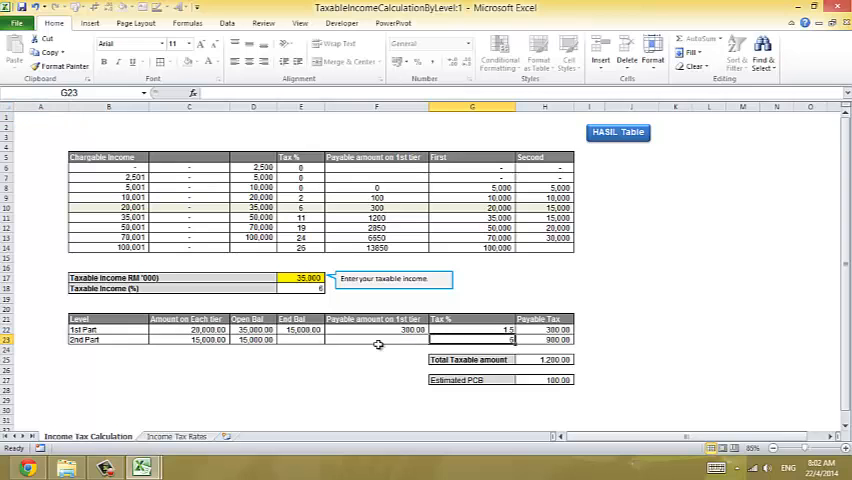
{"action": "mouse_move", "coordinate": [250, 330]}
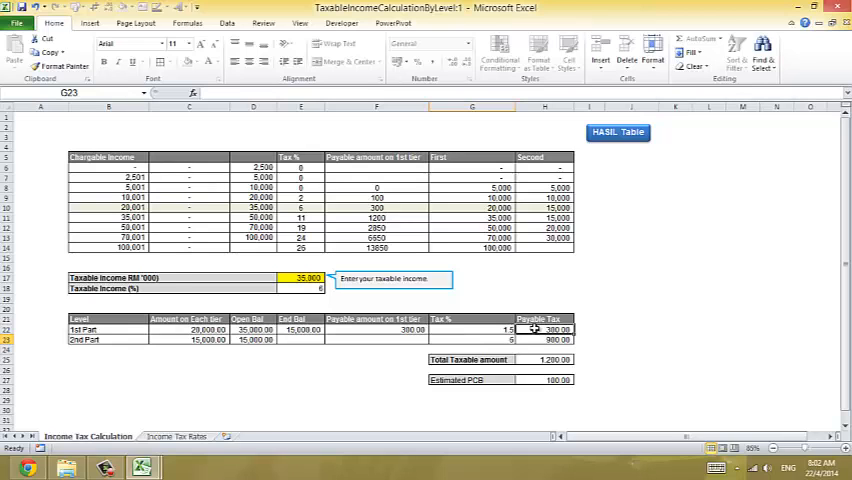
{"action": "left_click", "coordinate": [472, 329]}
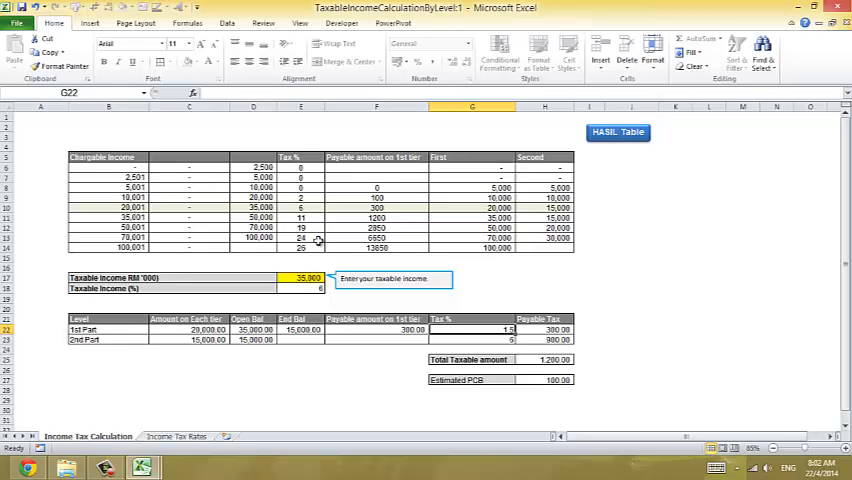
{"action": "mouse_move", "coordinate": [338, 329]}
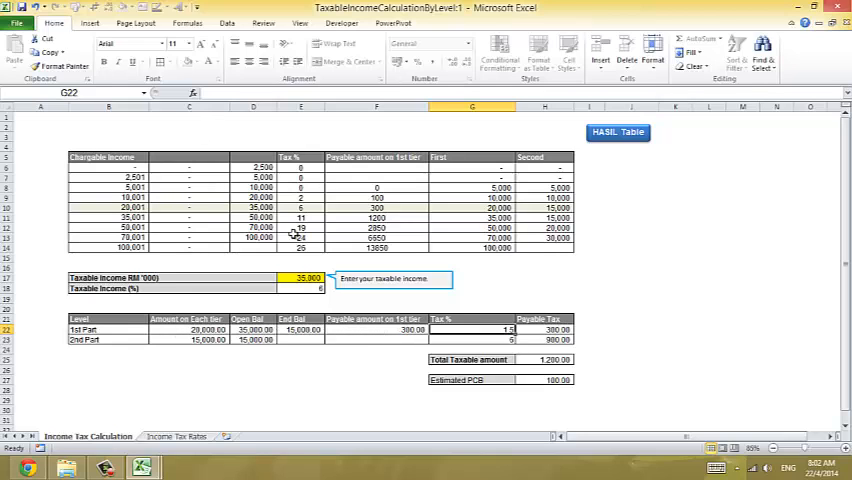
{"action": "left_click", "coordinate": [545, 339]}
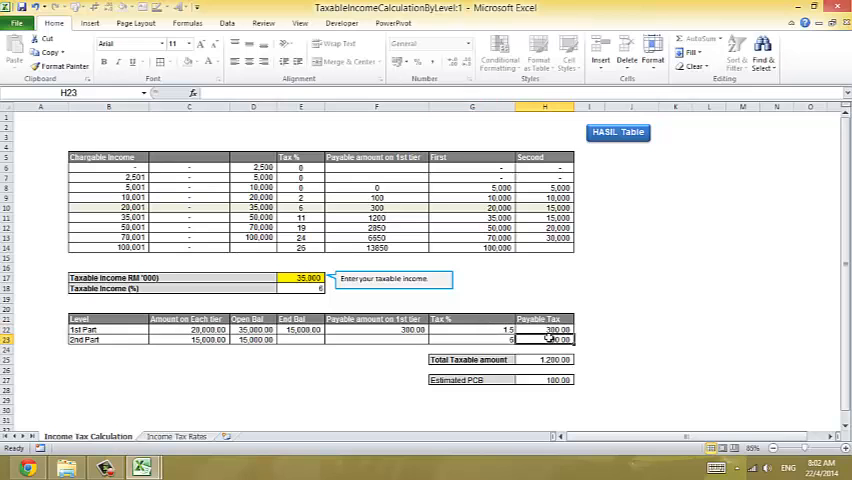
{"action": "left_click", "coordinate": [549, 359]}
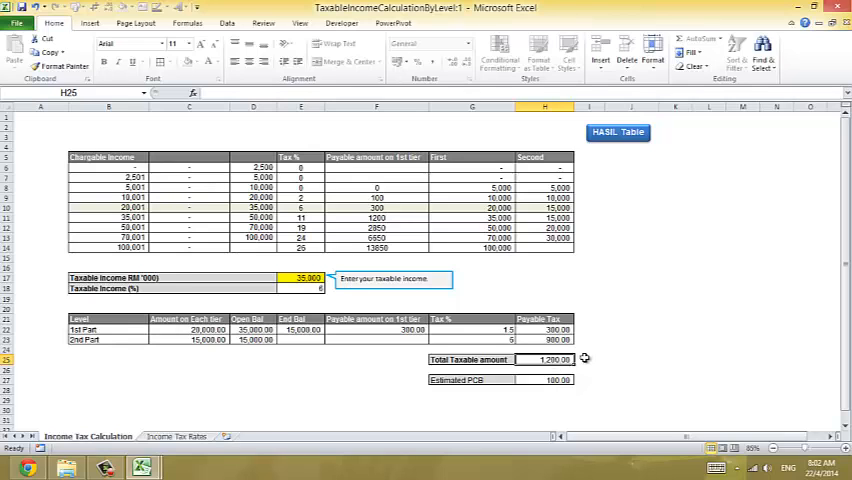
Step: Check the estimated PCB of 100.00 and view the Income Tax Rates image
{"action": "left_click", "coordinate": [545, 379]}
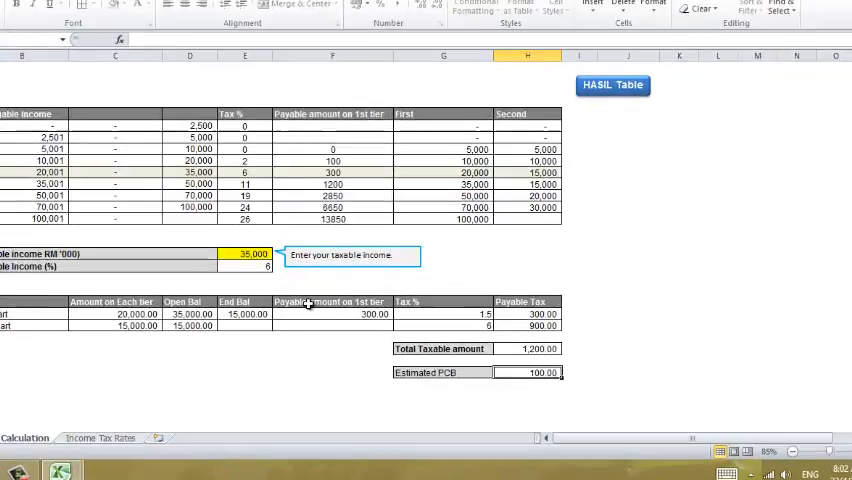
{"action": "scroll", "scroll_direction": "down", "scroll_amount": 3}
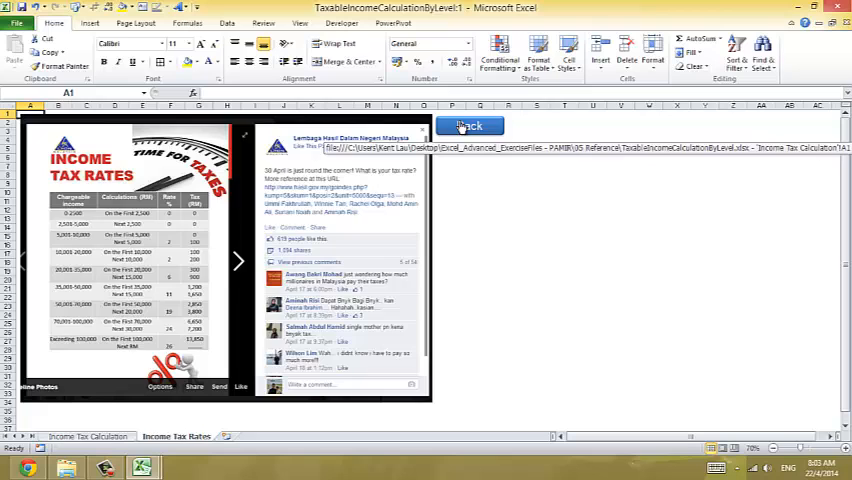
Step: Review the 19% second-tier rate and its 950.00 payable tax, then select taxable income
{"action": "left_click", "coordinate": [467, 126]}
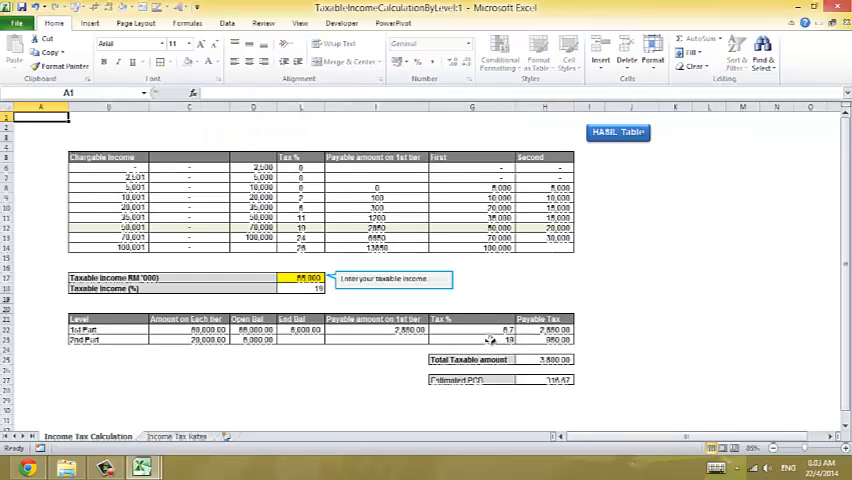
{"action": "left_click", "coordinate": [545, 339]}
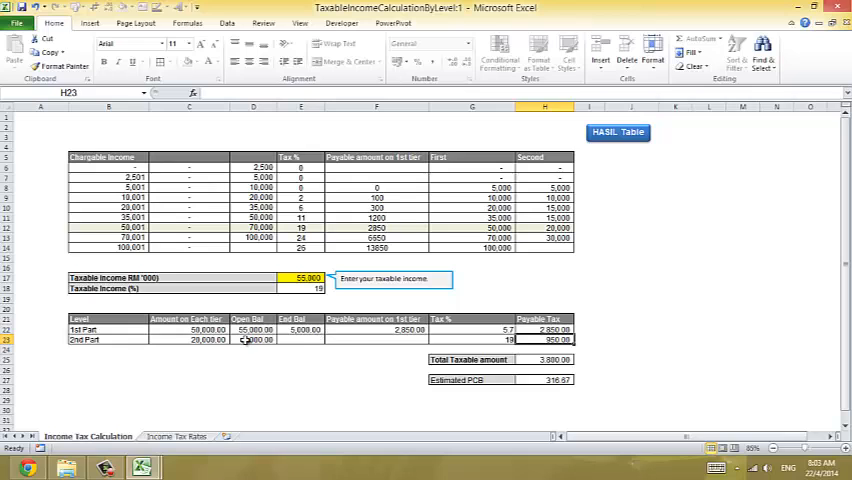
{"action": "left_click", "coordinate": [471, 340]}
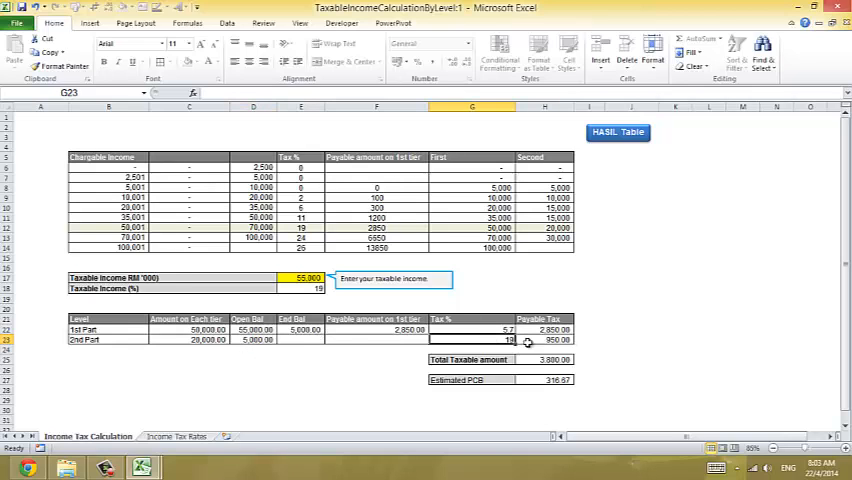
{"action": "left_click", "coordinate": [544, 339]}
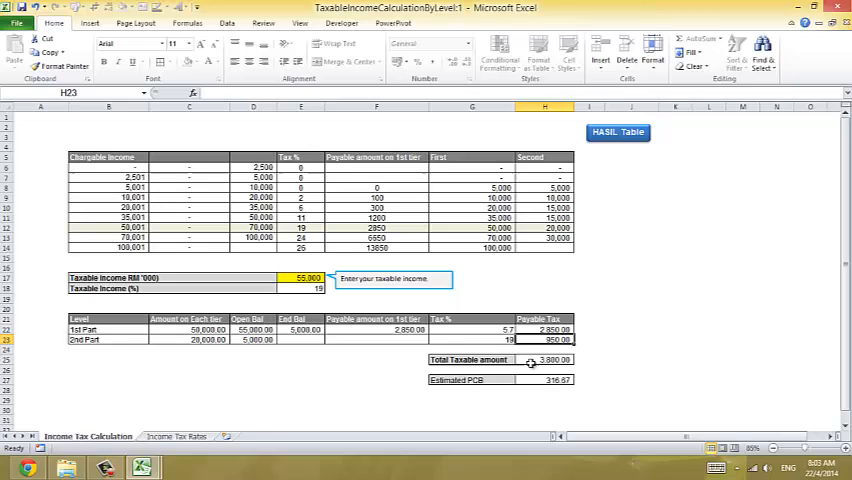
{"action": "left_click", "coordinate": [300, 277]}
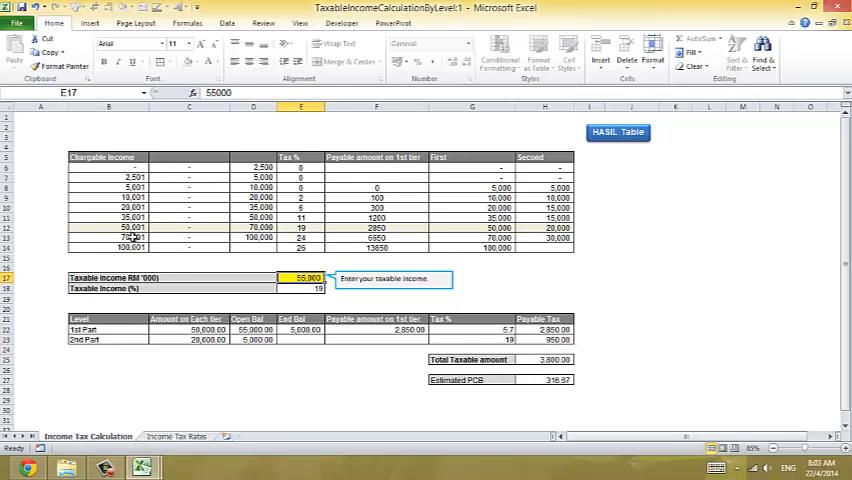
{"action": "mouse_move", "coordinate": [458, 172]}
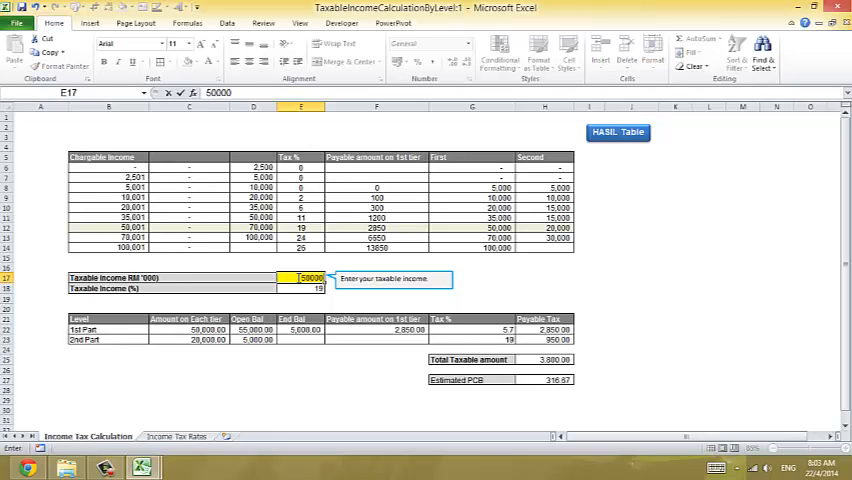
Step: Enter 500000 as taxable income, giving a 117,850.00 total tax
{"action": "type", "text": "500000"}
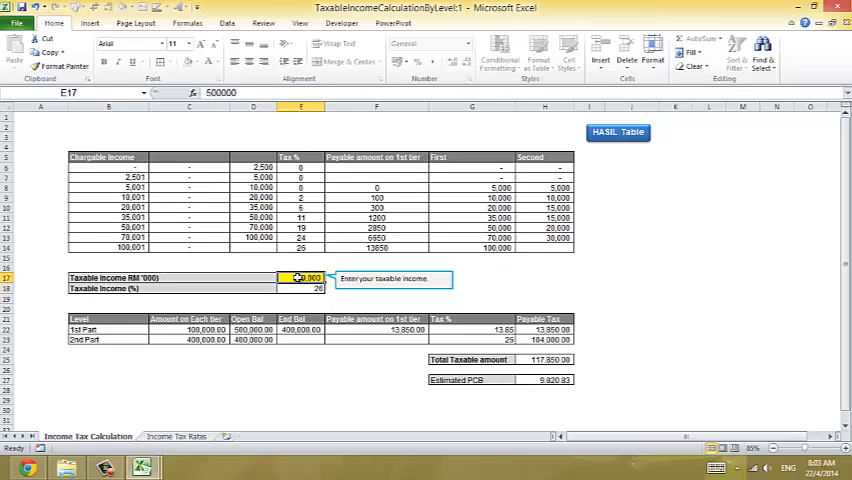
{"action": "left_click", "coordinate": [544, 359]}
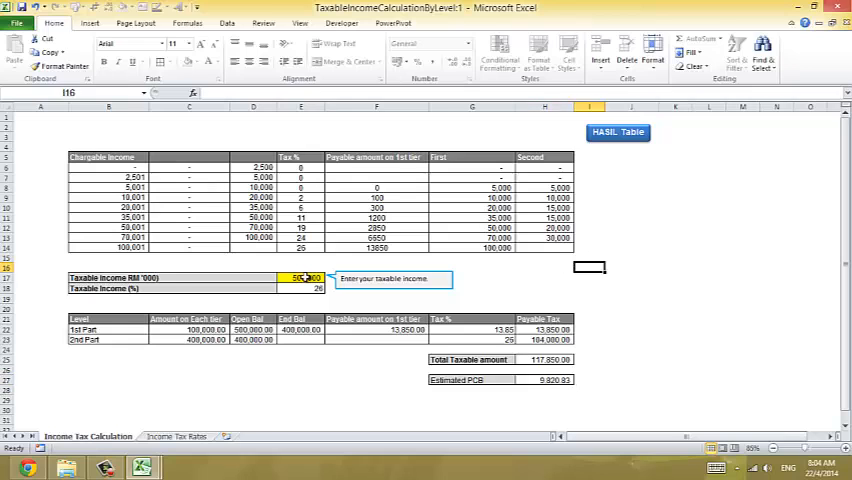
Step: Enter 25000 as taxable income and confirm the estimated PCB of 50.00
{"action": "left_click", "coordinate": [300, 277]}
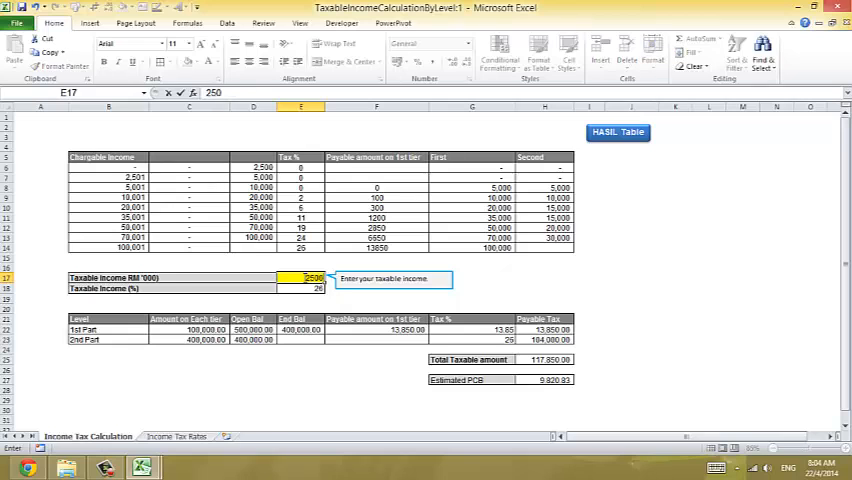
{"action": "type", "text": "25000"}
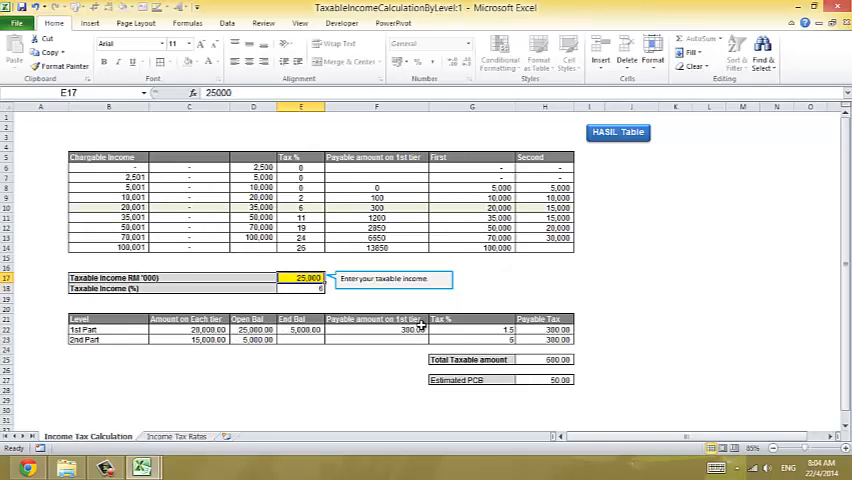
{"action": "left_click", "coordinate": [544, 379]}
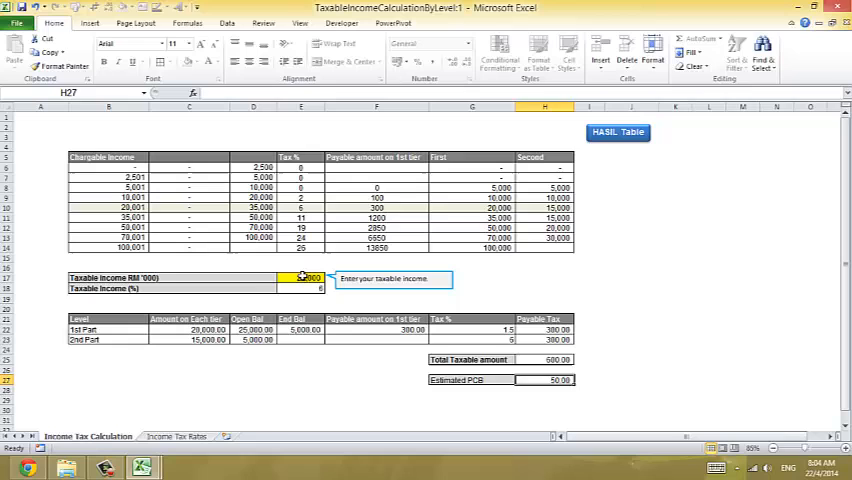